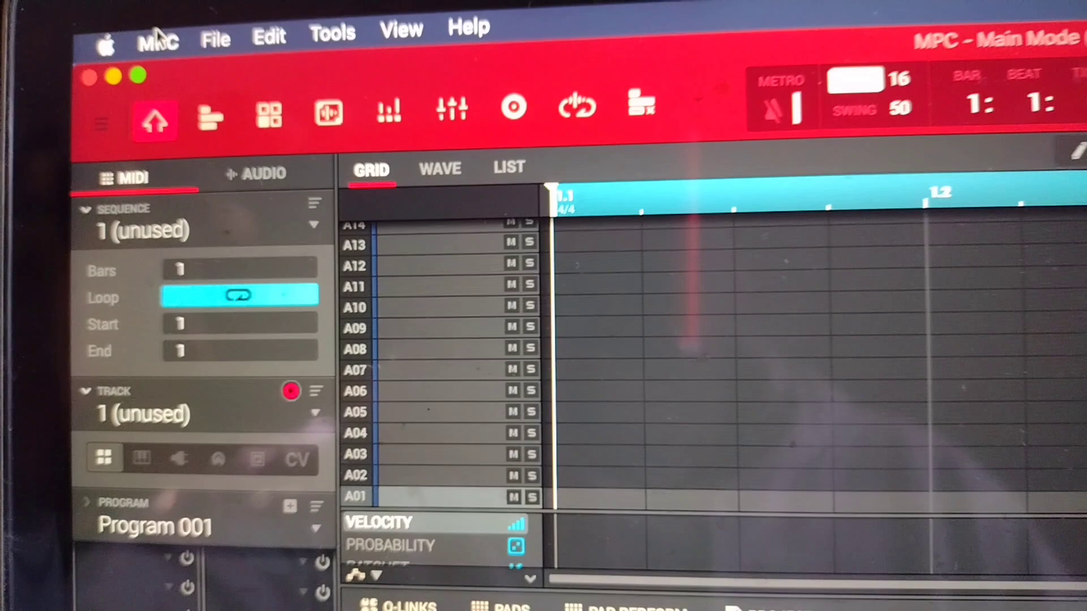
Run Check For Updates from the MPC application menu to look for a newer version
left_click(158, 36)
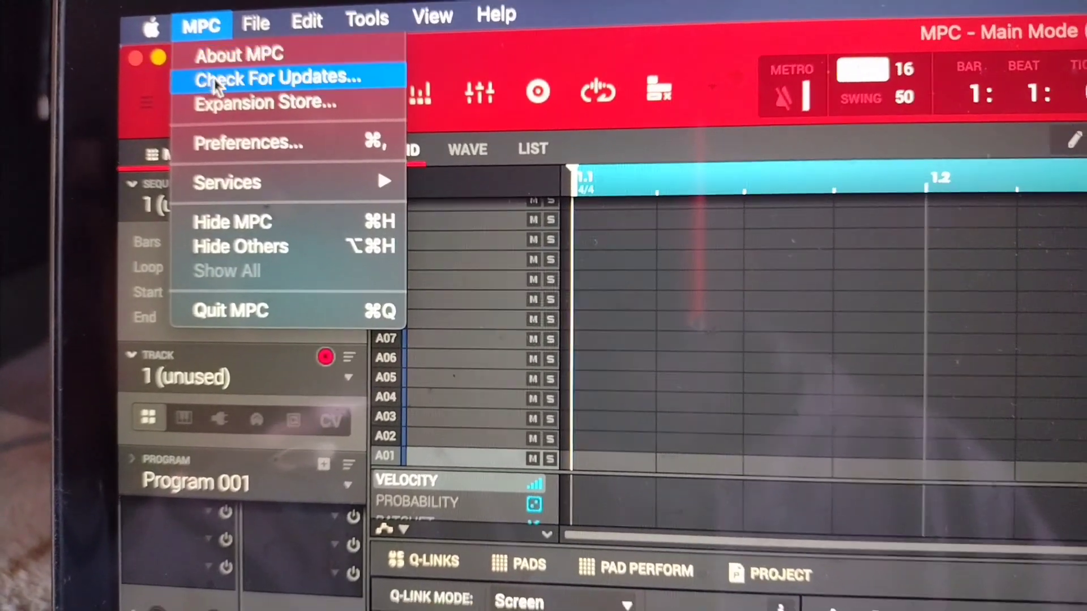
left_click(277, 78)
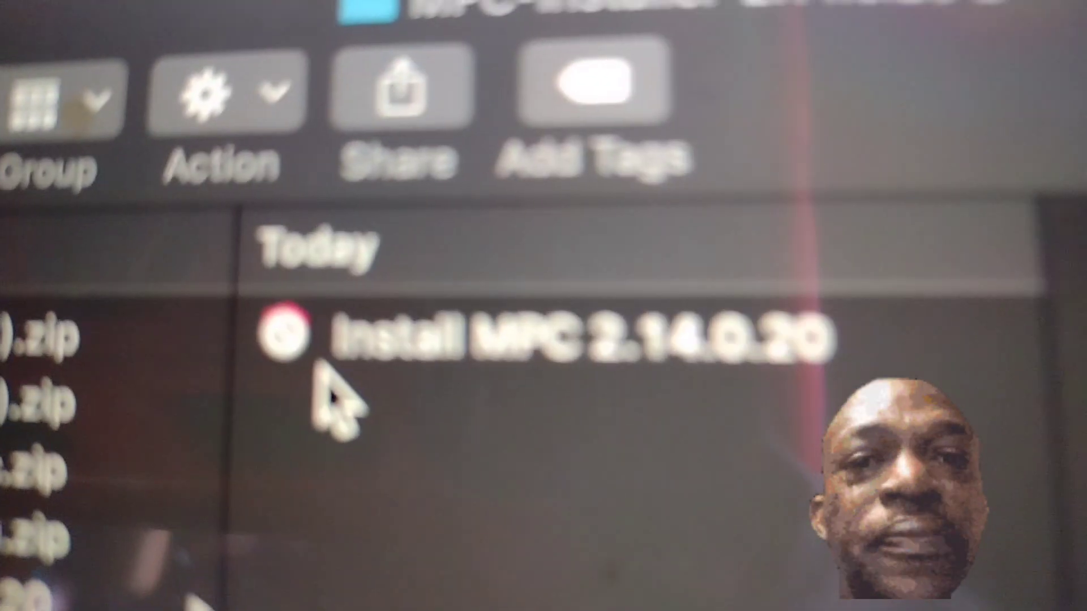
Scroll the Finder listing to reach the extracted MPC-Installer-2.14.0.20 2 folder and its Install MPC 2.14.0.20 app
scroll("down", 3)
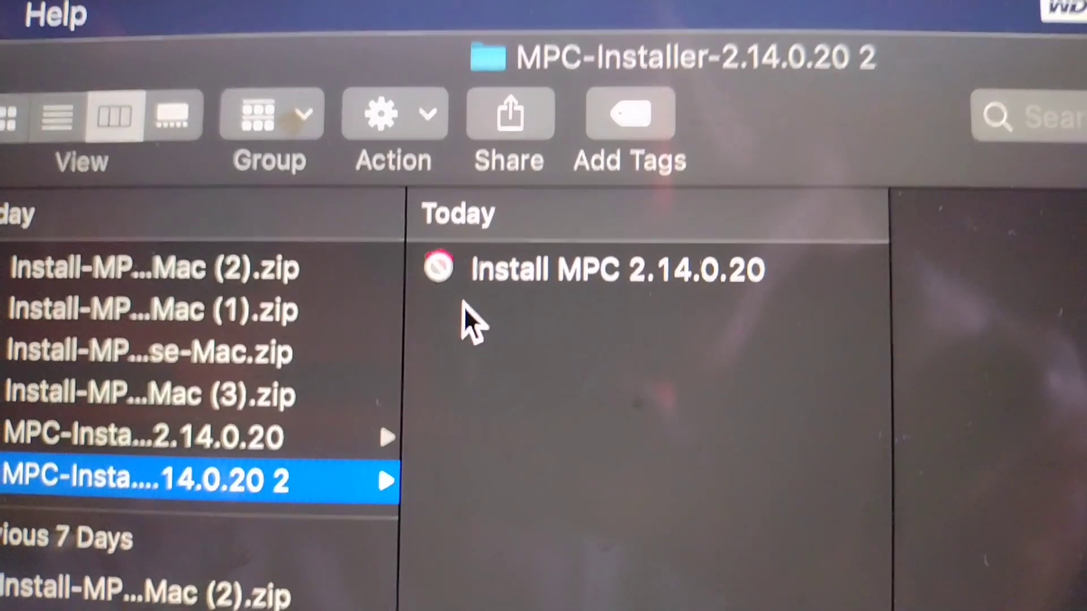
scroll("down", 3)
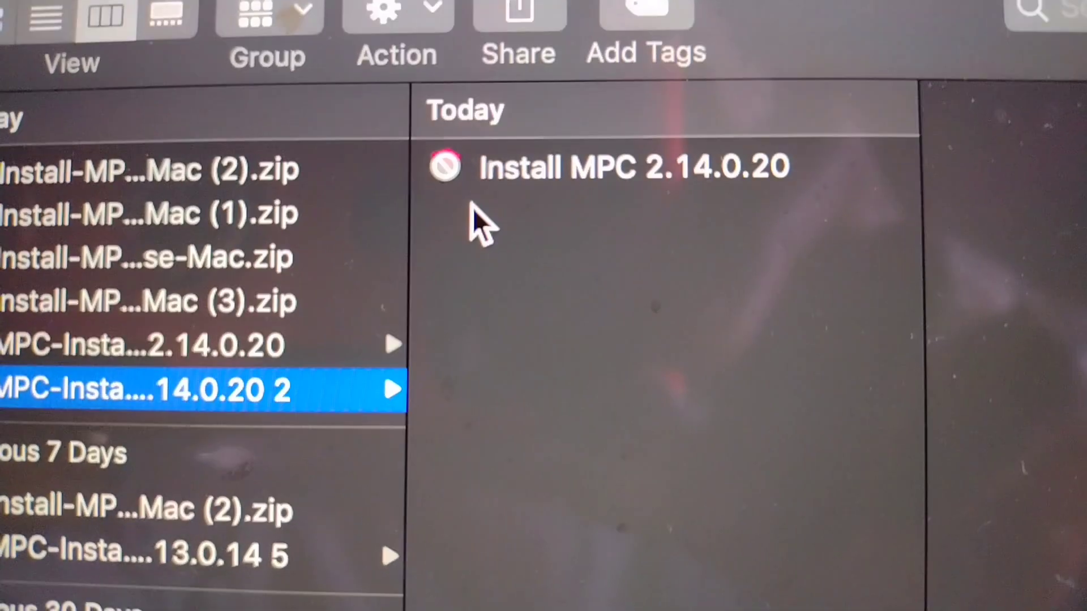